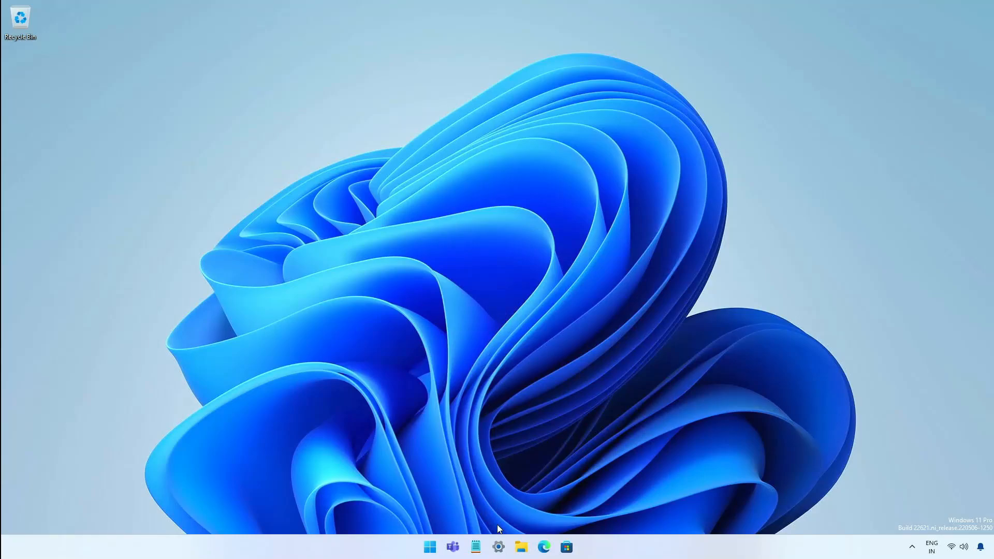
Show System > About with Windows 11 Pro 23H2, build 22635.4660, highlighting the version value.
left_click(498, 547)
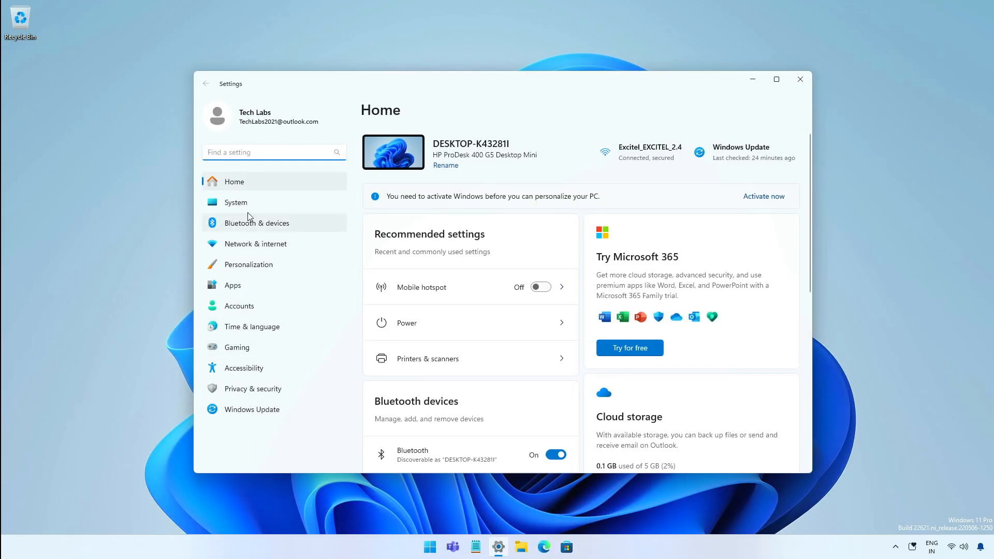
left_click(235, 202)
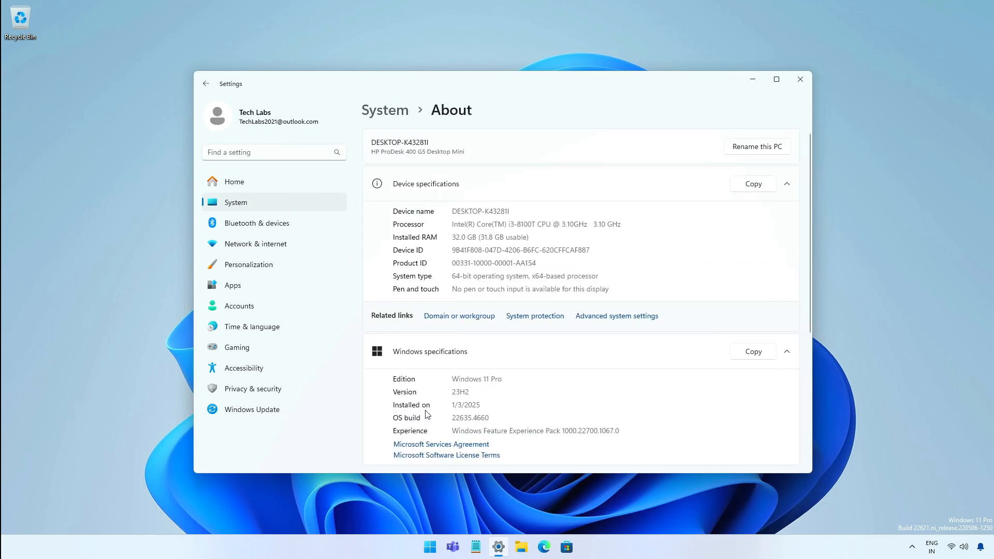
double_click(458, 391)
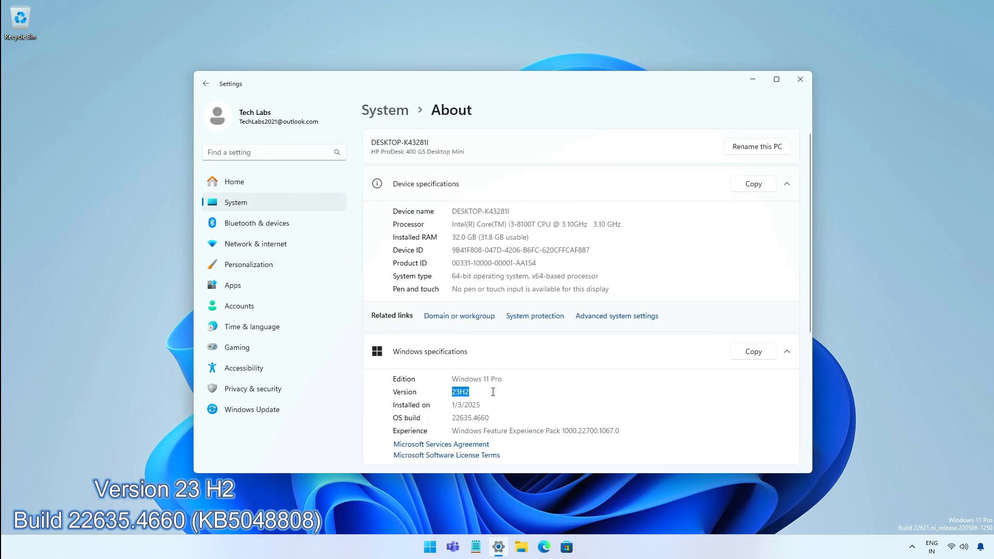
left_click(452, 417)
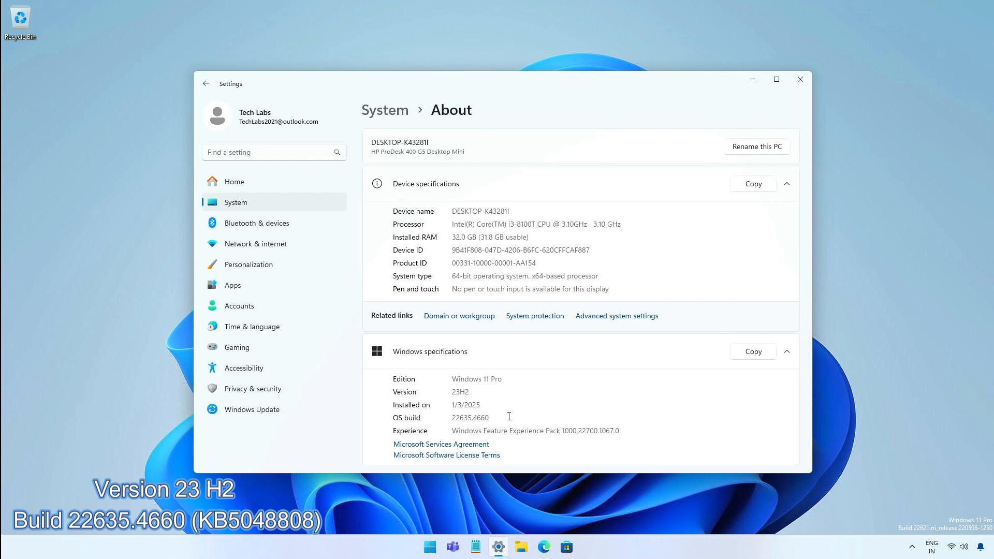
mouse_move(775, 80)
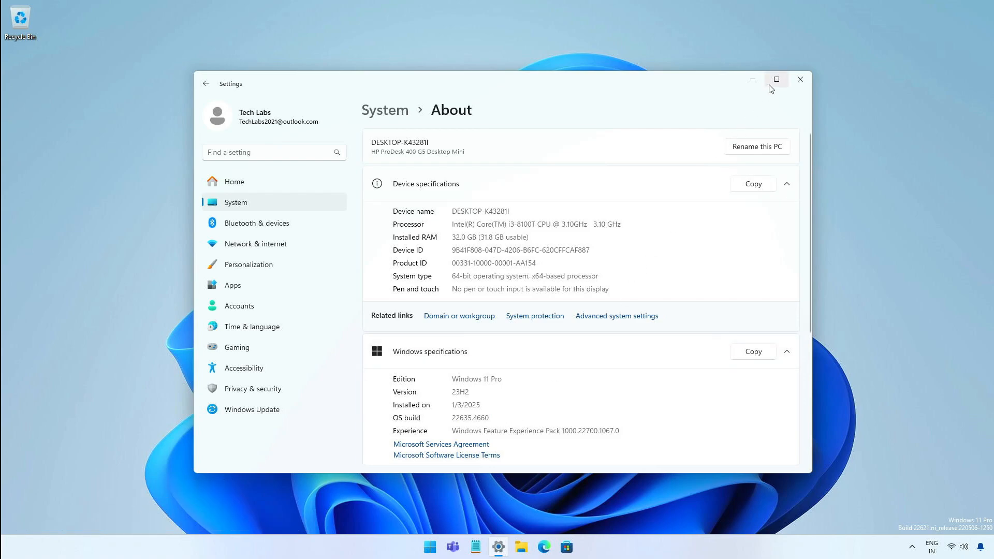
Close Settings and show a file's labelled Cut/Copy/Rename/Share/Delete context-menu actions.
left_click(799, 80)
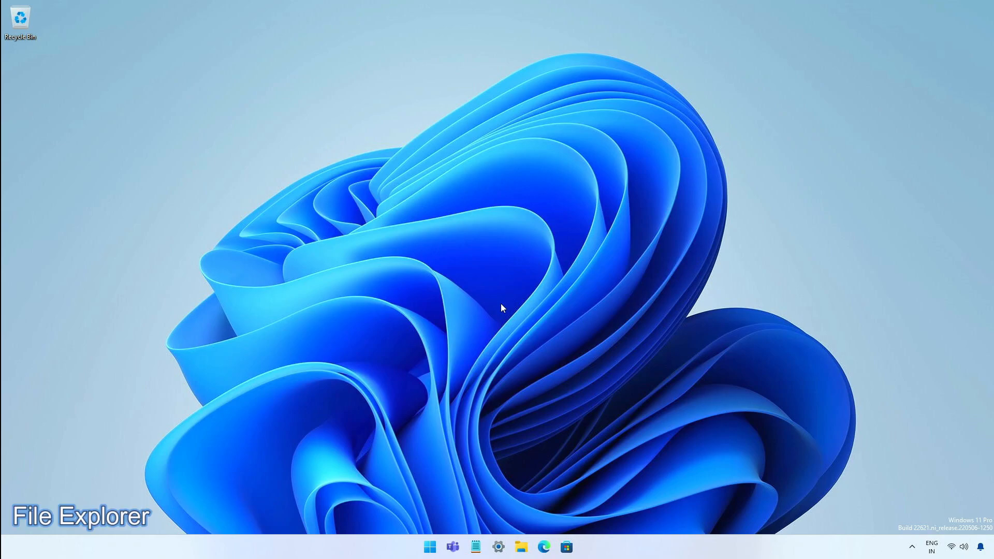
right_click(366, 89)
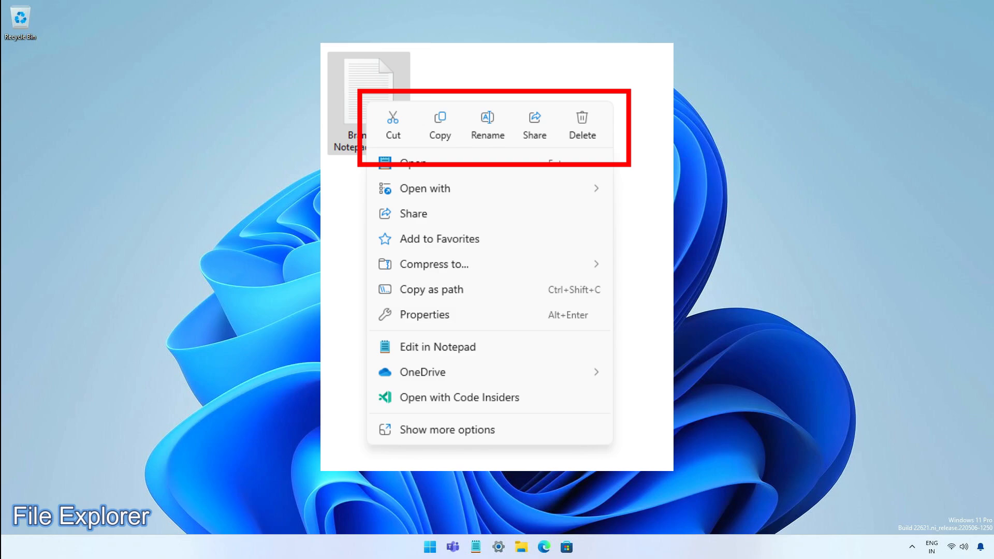
left_click(428, 547)
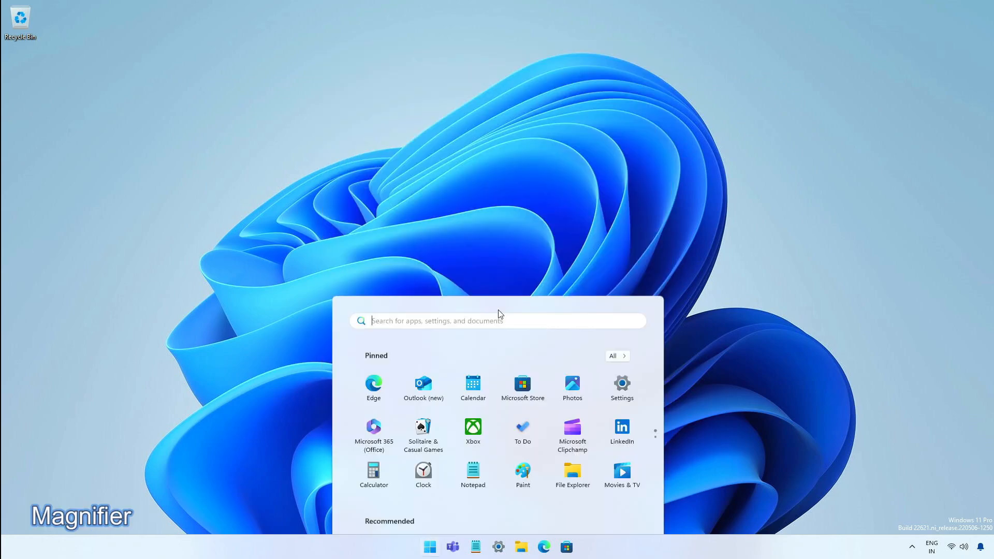
Launch Magnifier at 100% from Start search for 'magni'.
type("magni")
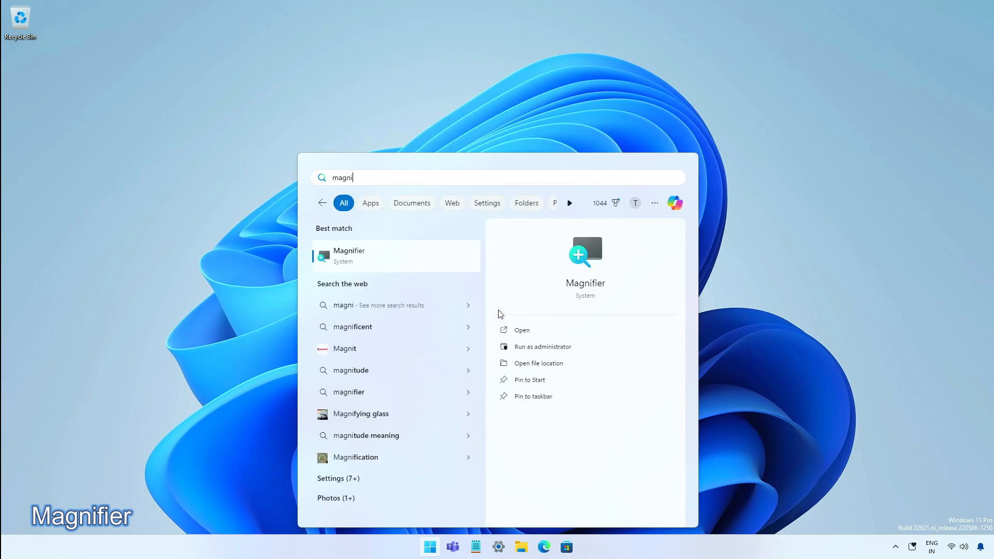
left_click(522, 329)
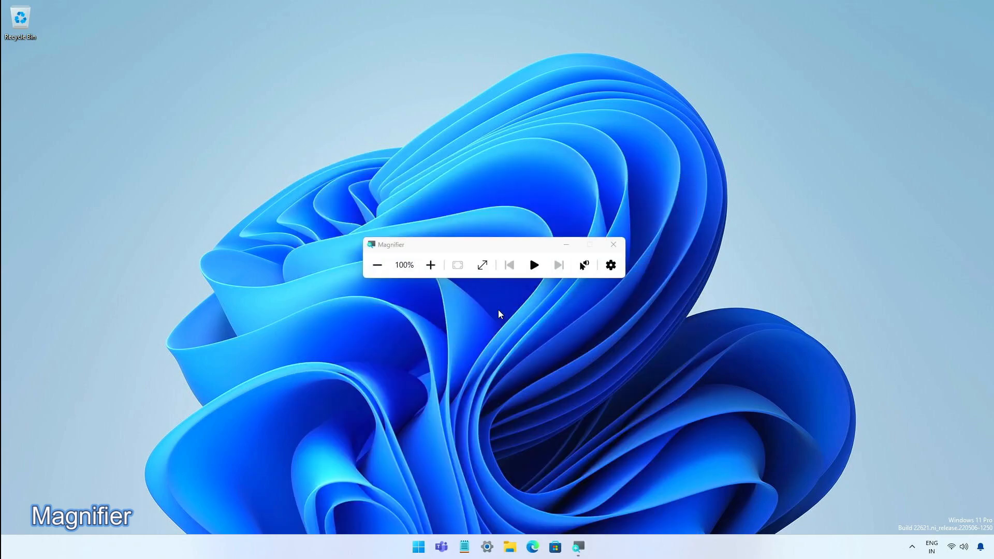
Zoom to 200%, reset to 100% with the new reset button, then close Magnifier.
left_click(430, 265)
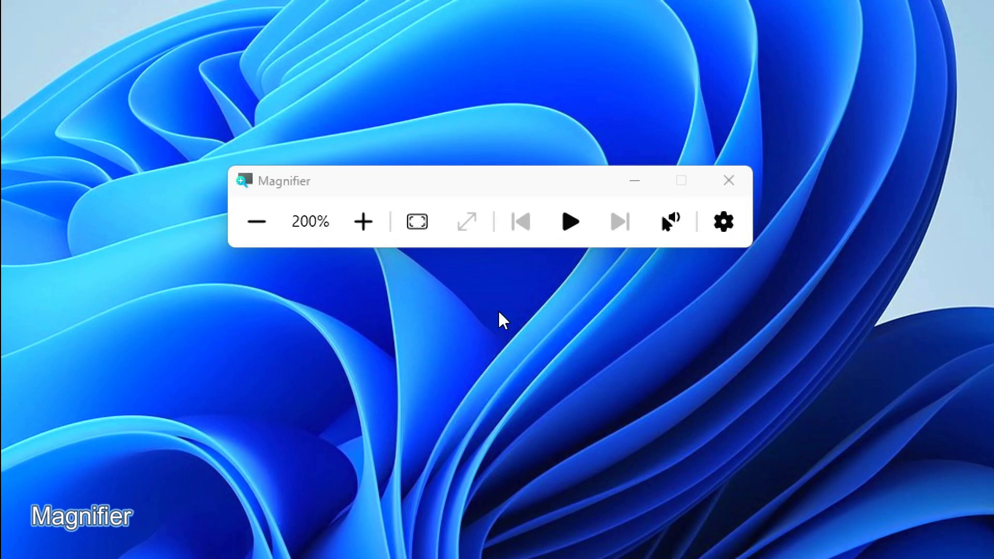
left_click(256, 222)
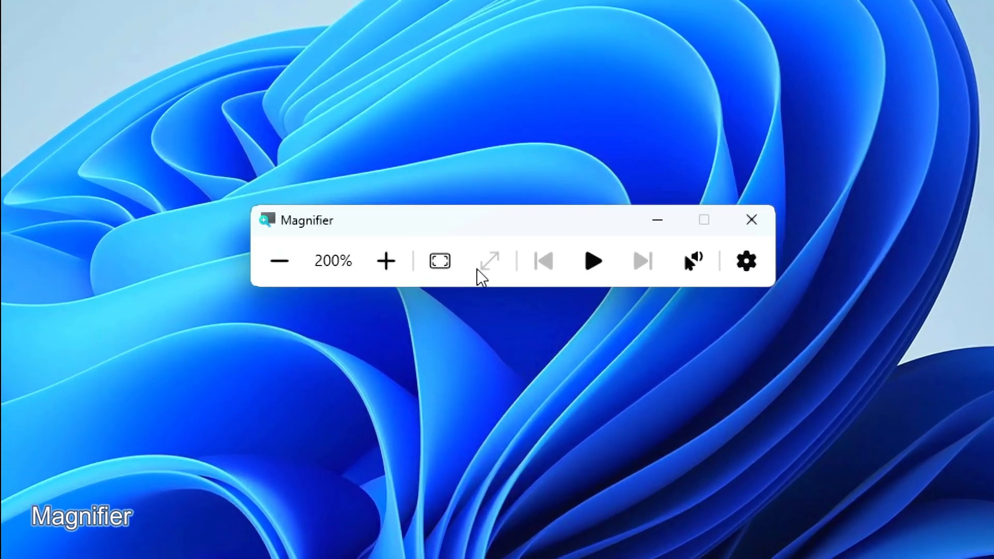
left_click(279, 259)
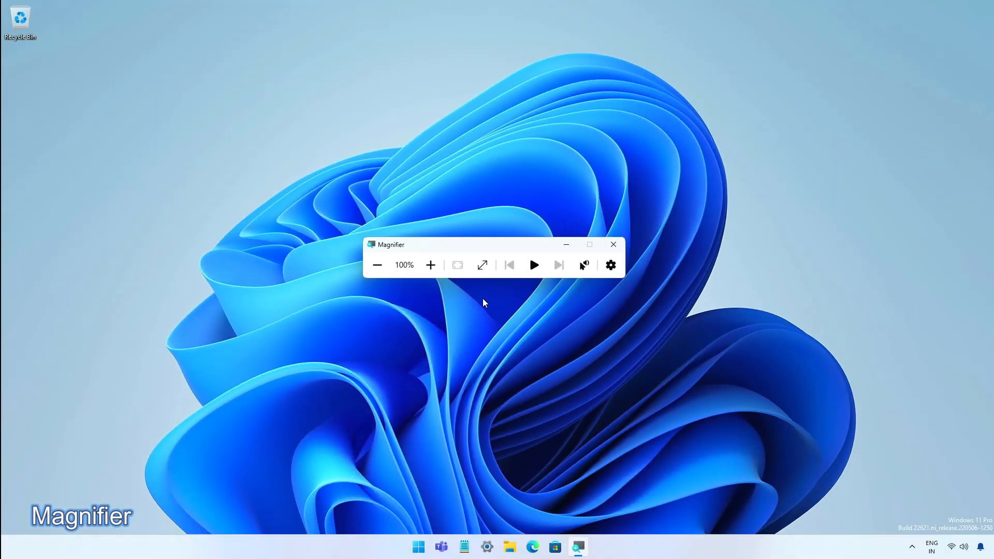
mouse_move(612, 244)
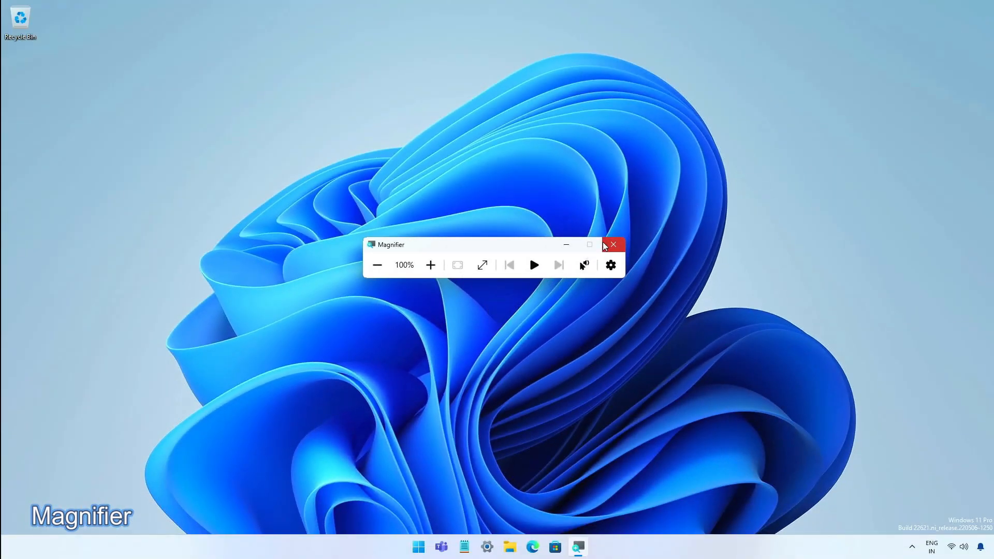
left_click(612, 245)
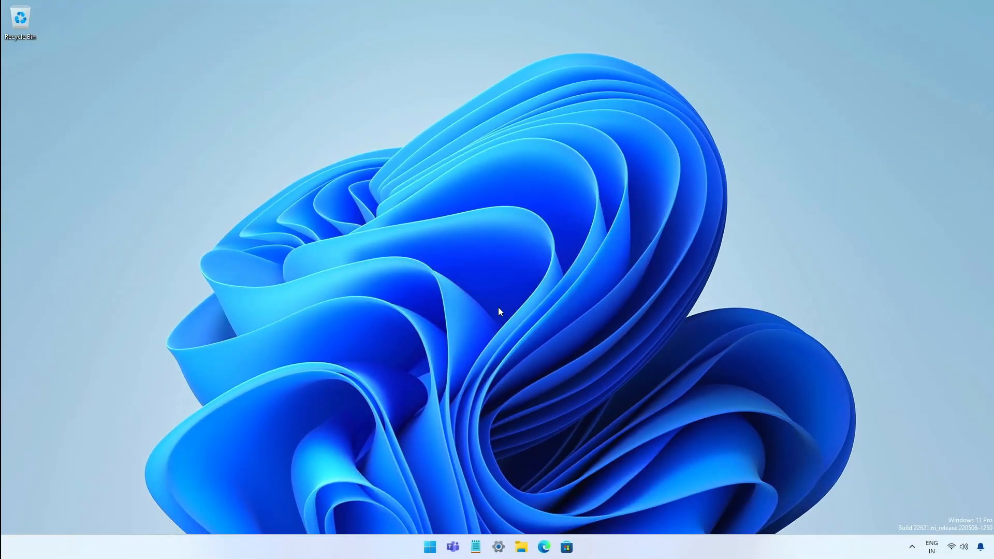